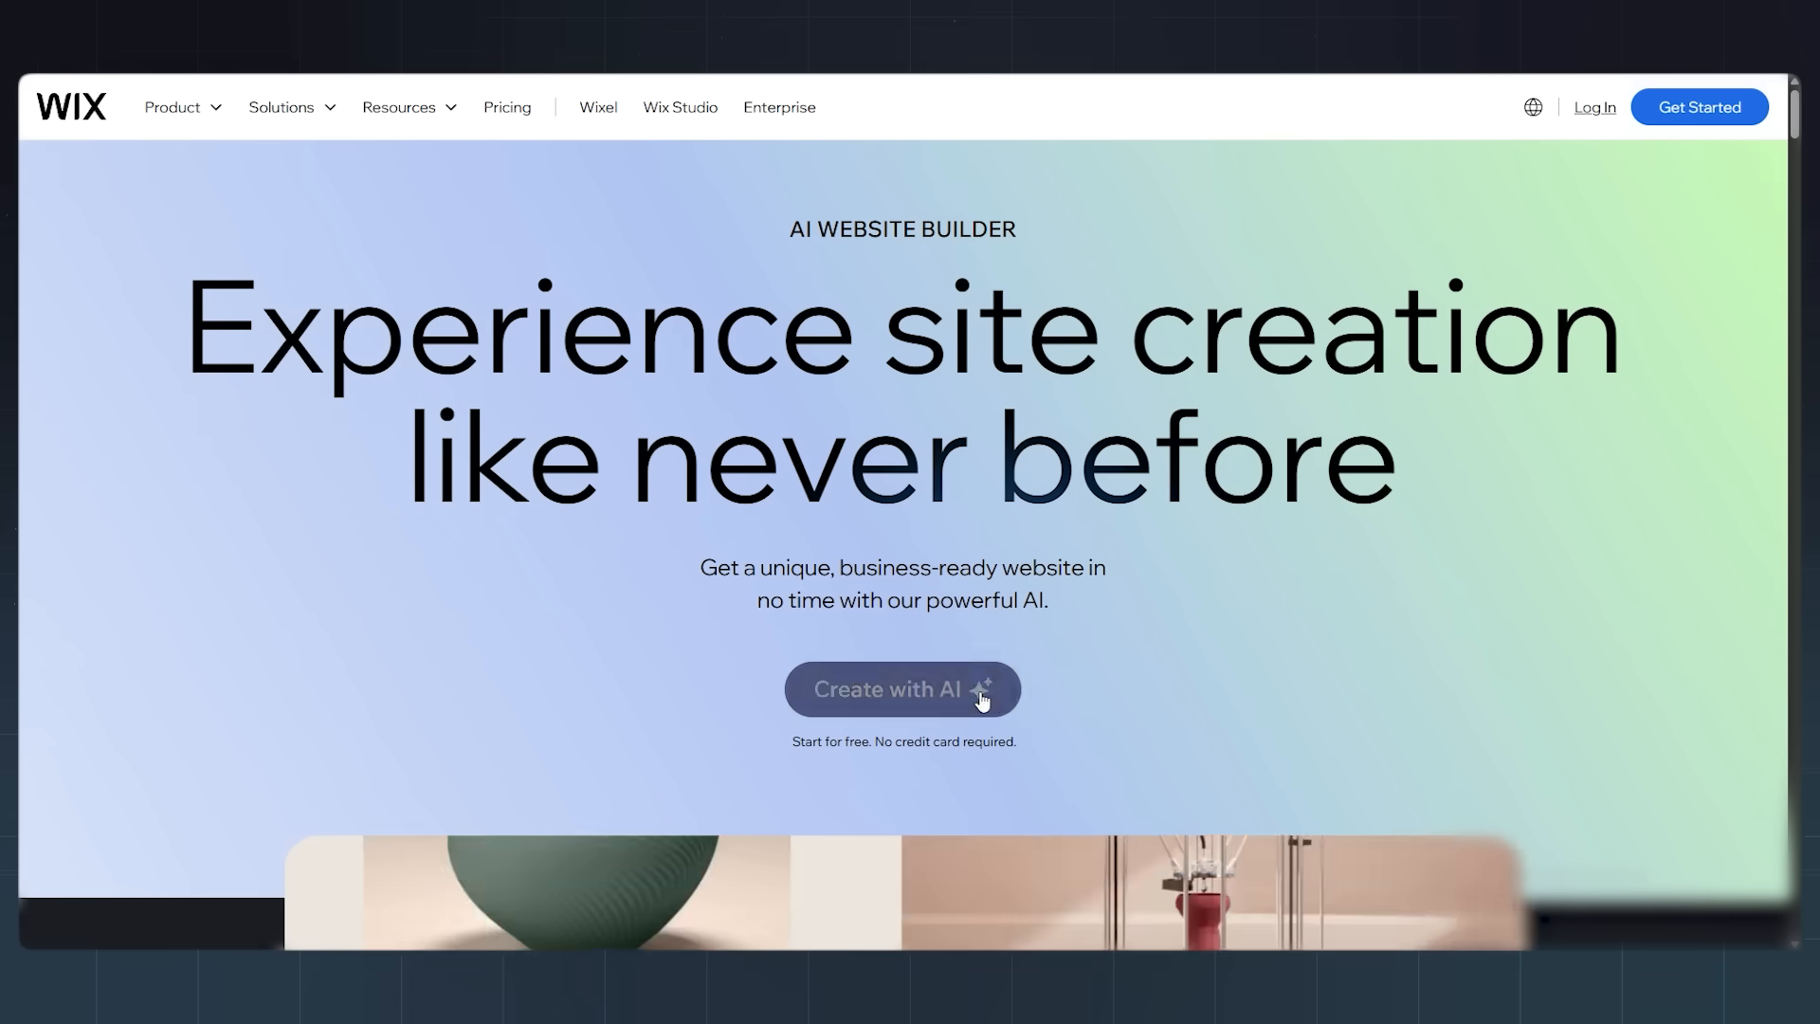
# Start a new AI-built site described as a personal portfolio for graphic design, branding and illustrations.
pyautogui.click(902, 690)
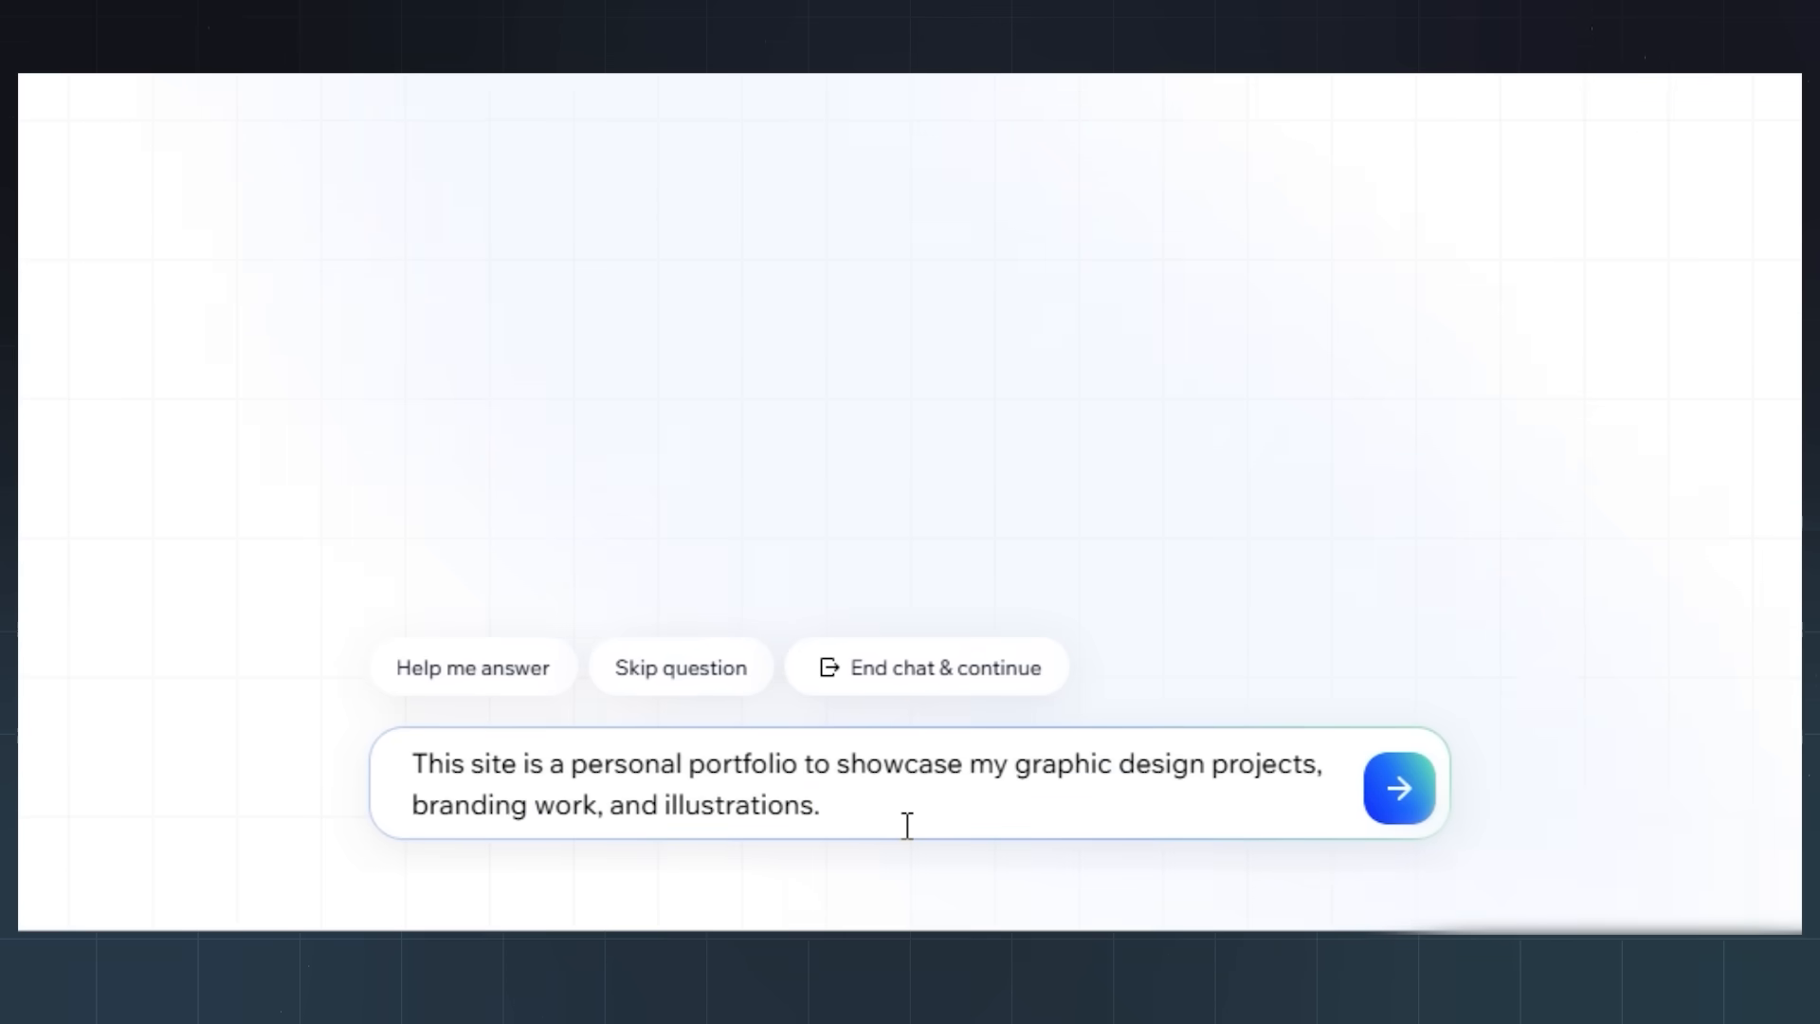
# Send the portfolio description and answer that the work stands out for its clean, minimalistic style.
pyautogui.click(1397, 786)
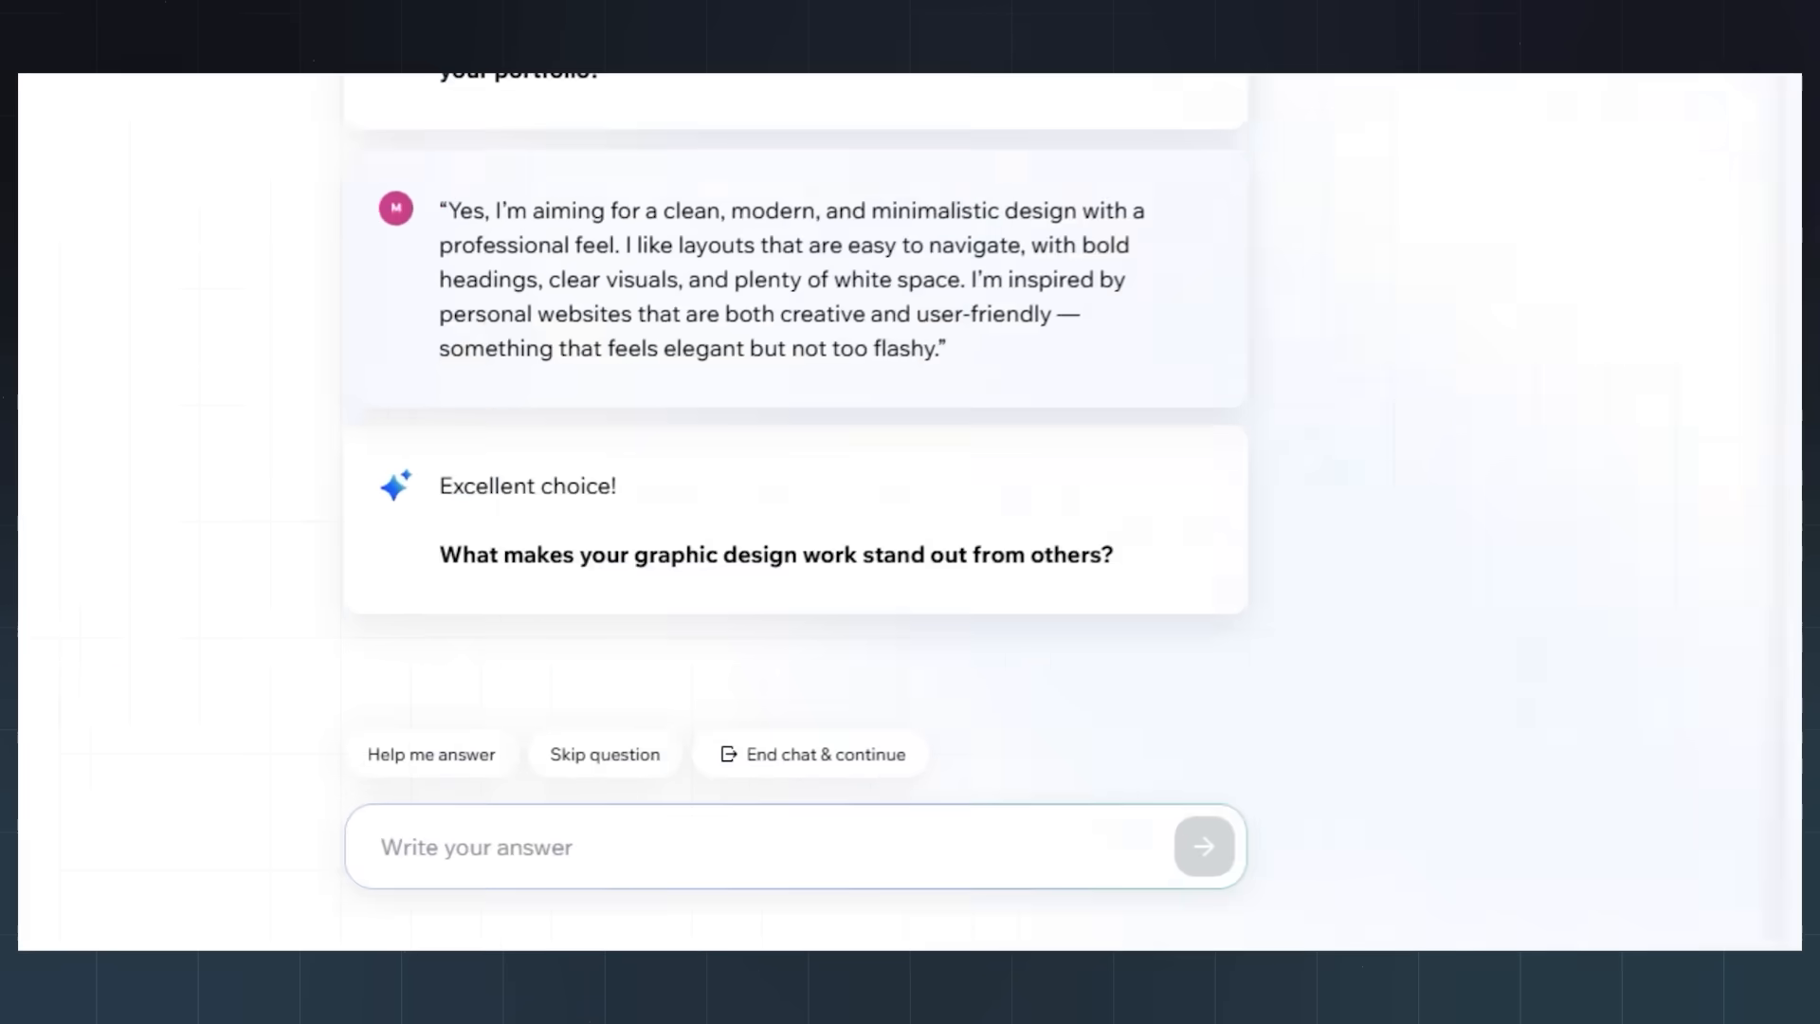
pyautogui.click(1202, 846)
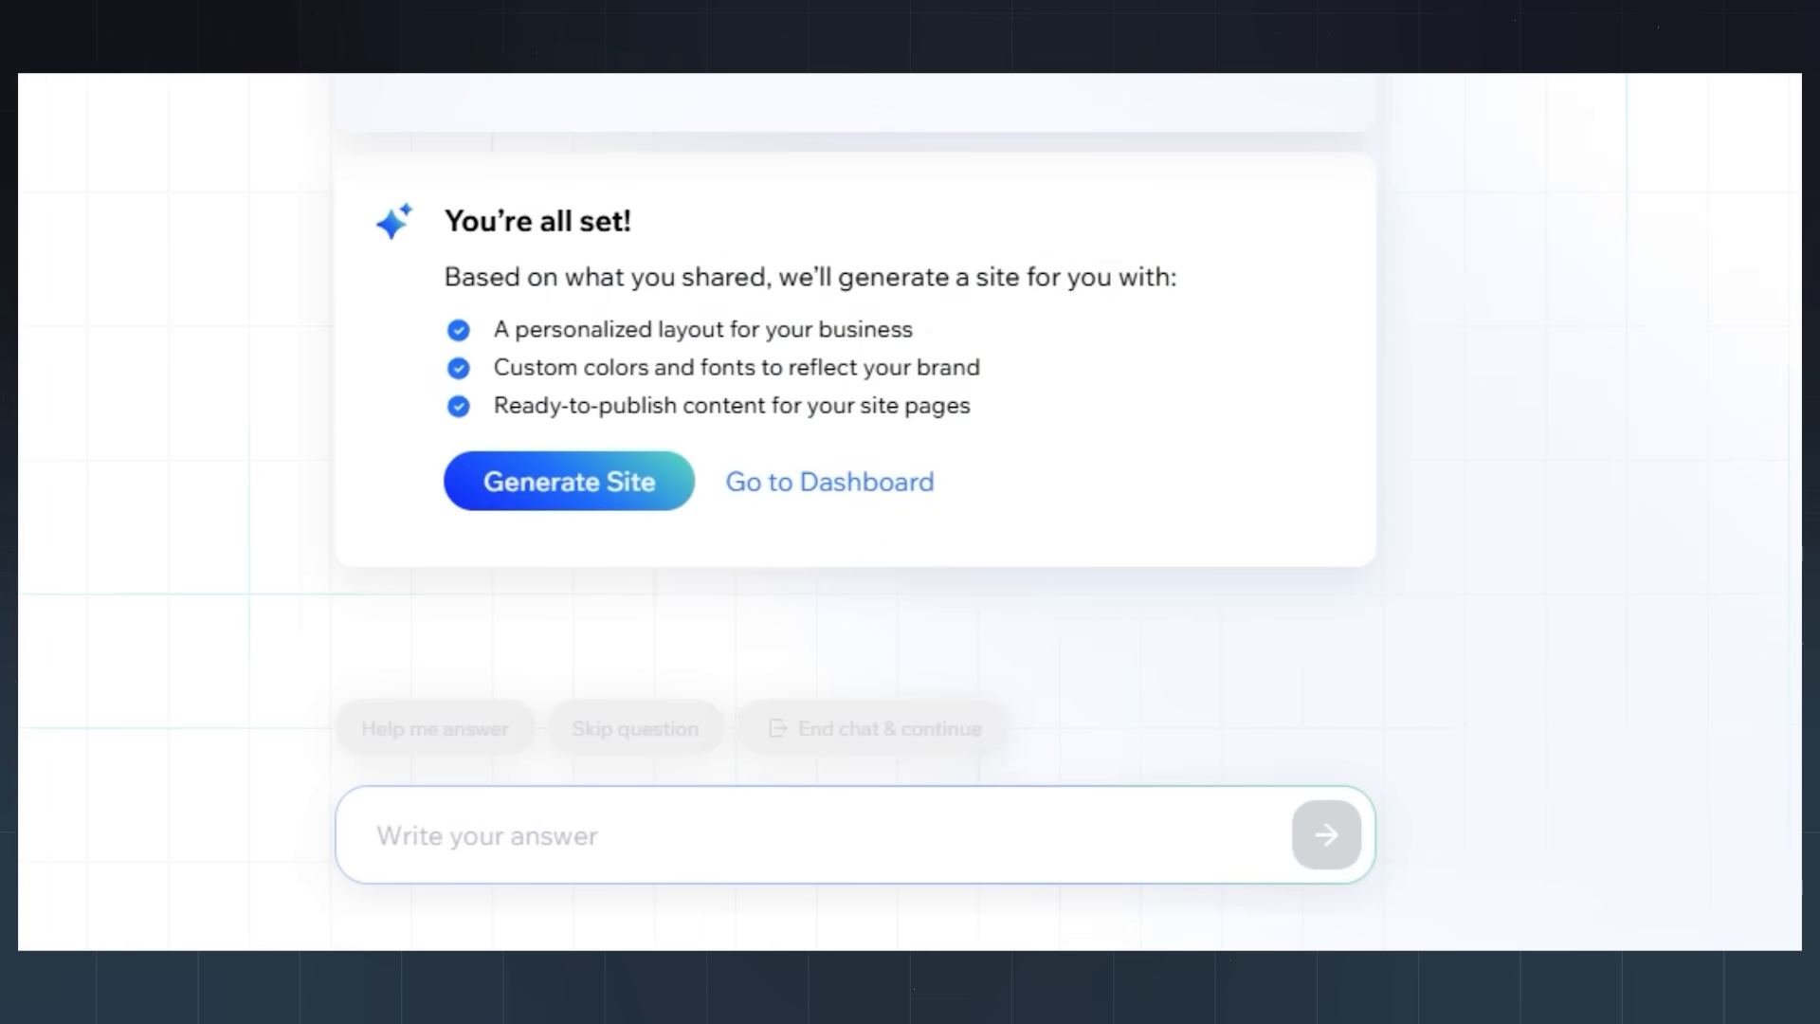
# Generate the portfolio site, producing the site brief and the terracotta "Your Vision, My Art" preview.
pyautogui.click(569, 482)
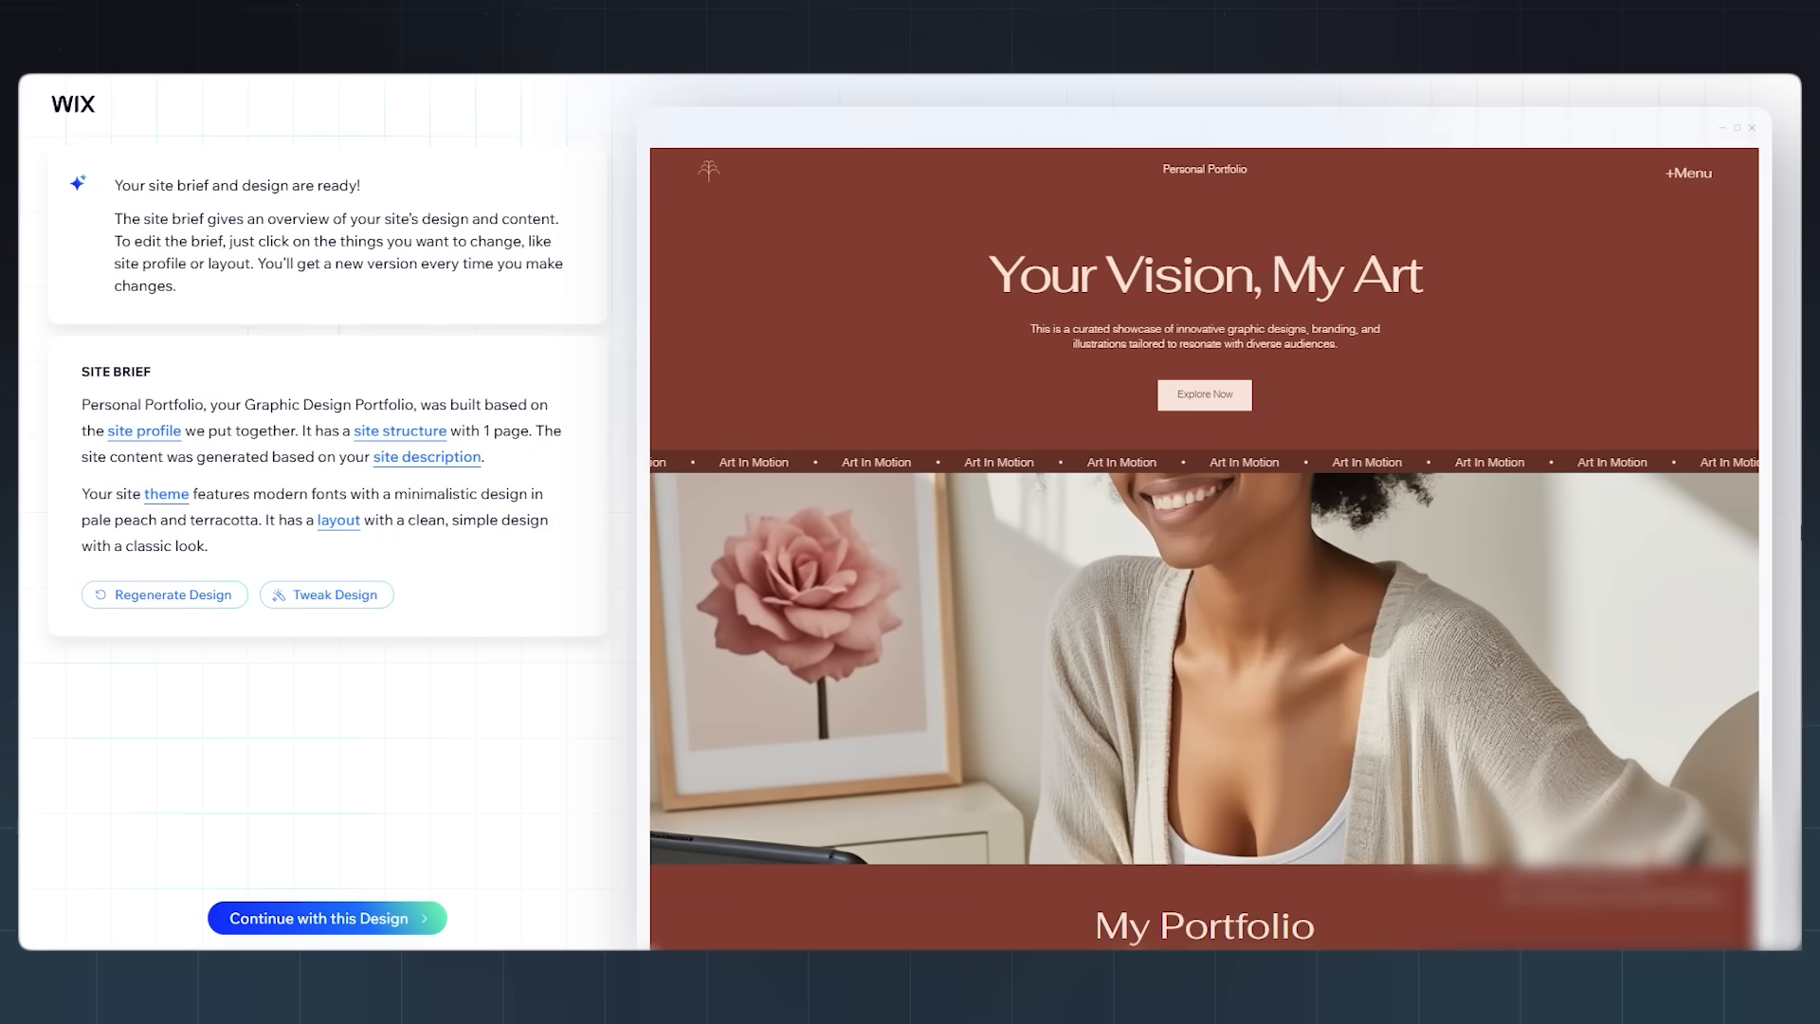
# Scroll the live wixsite.com portfolio on a phone down to its Services section.
pyautogui.scroll(-3)
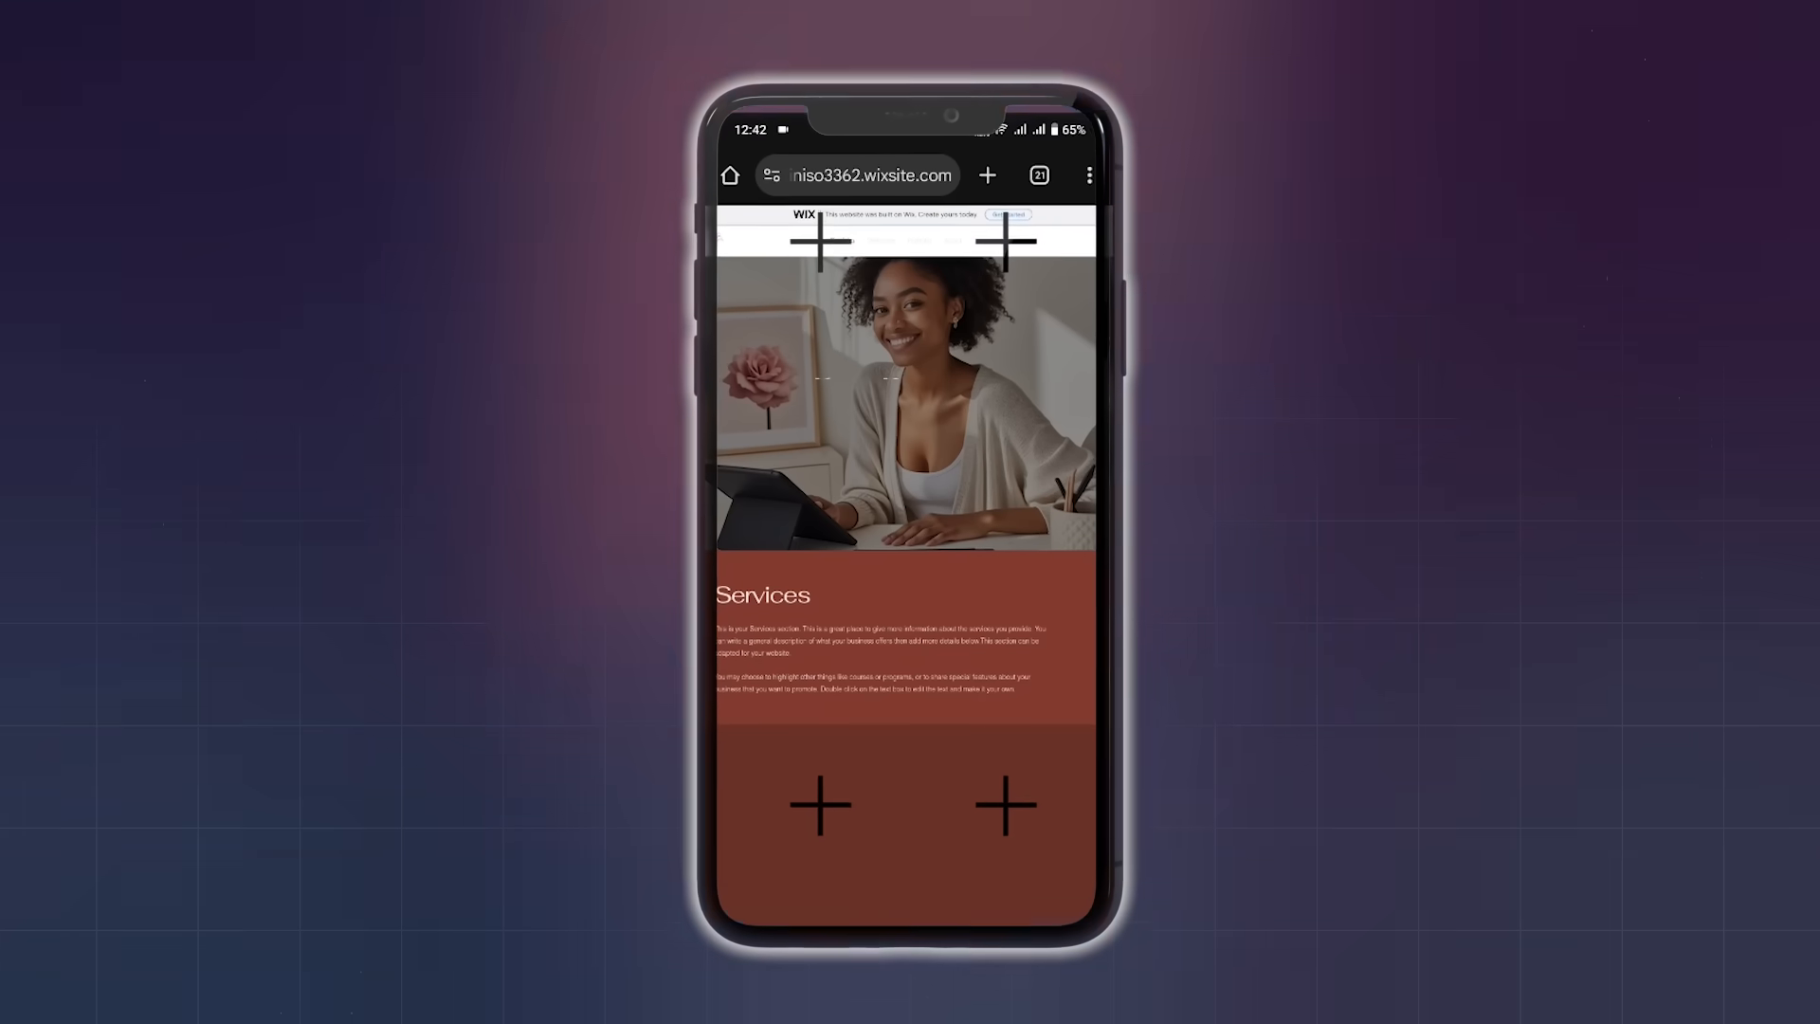
# Scroll the editor view of the site past the "Designing Your Vision" hero to My Portfolio.
pyautogui.scroll(-3)
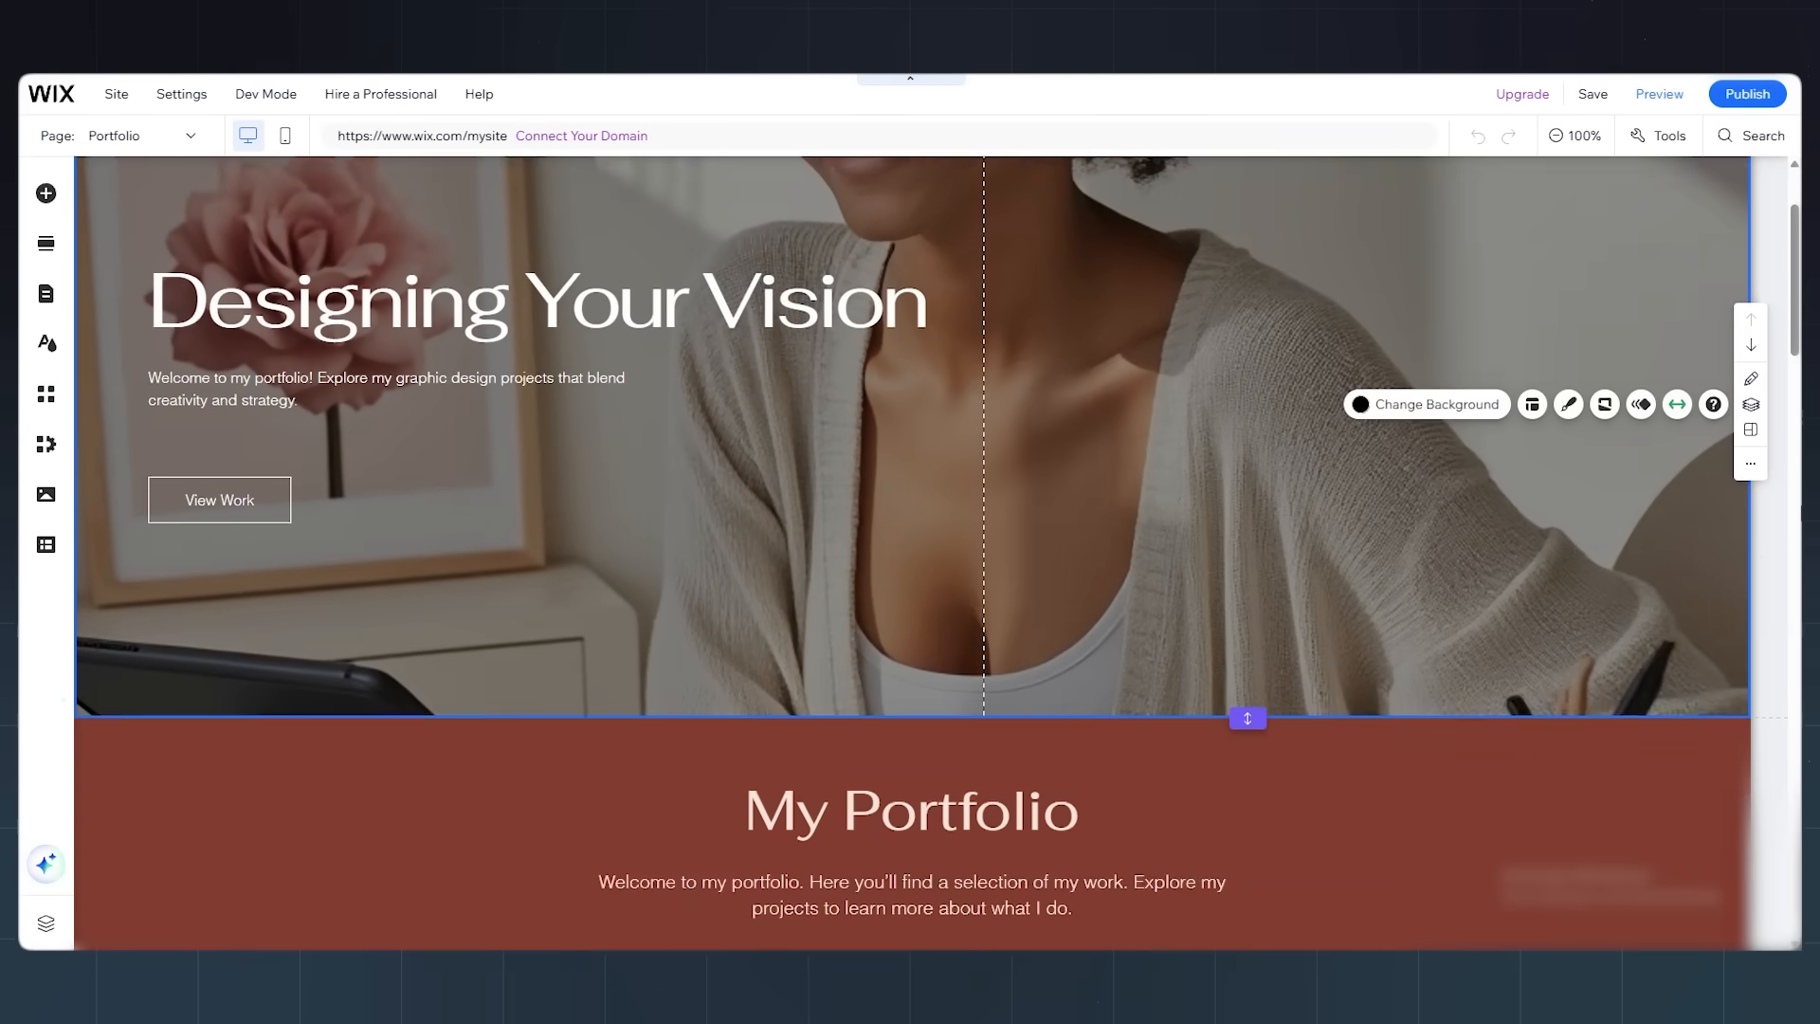
pyautogui.moveTo(1753, 95)
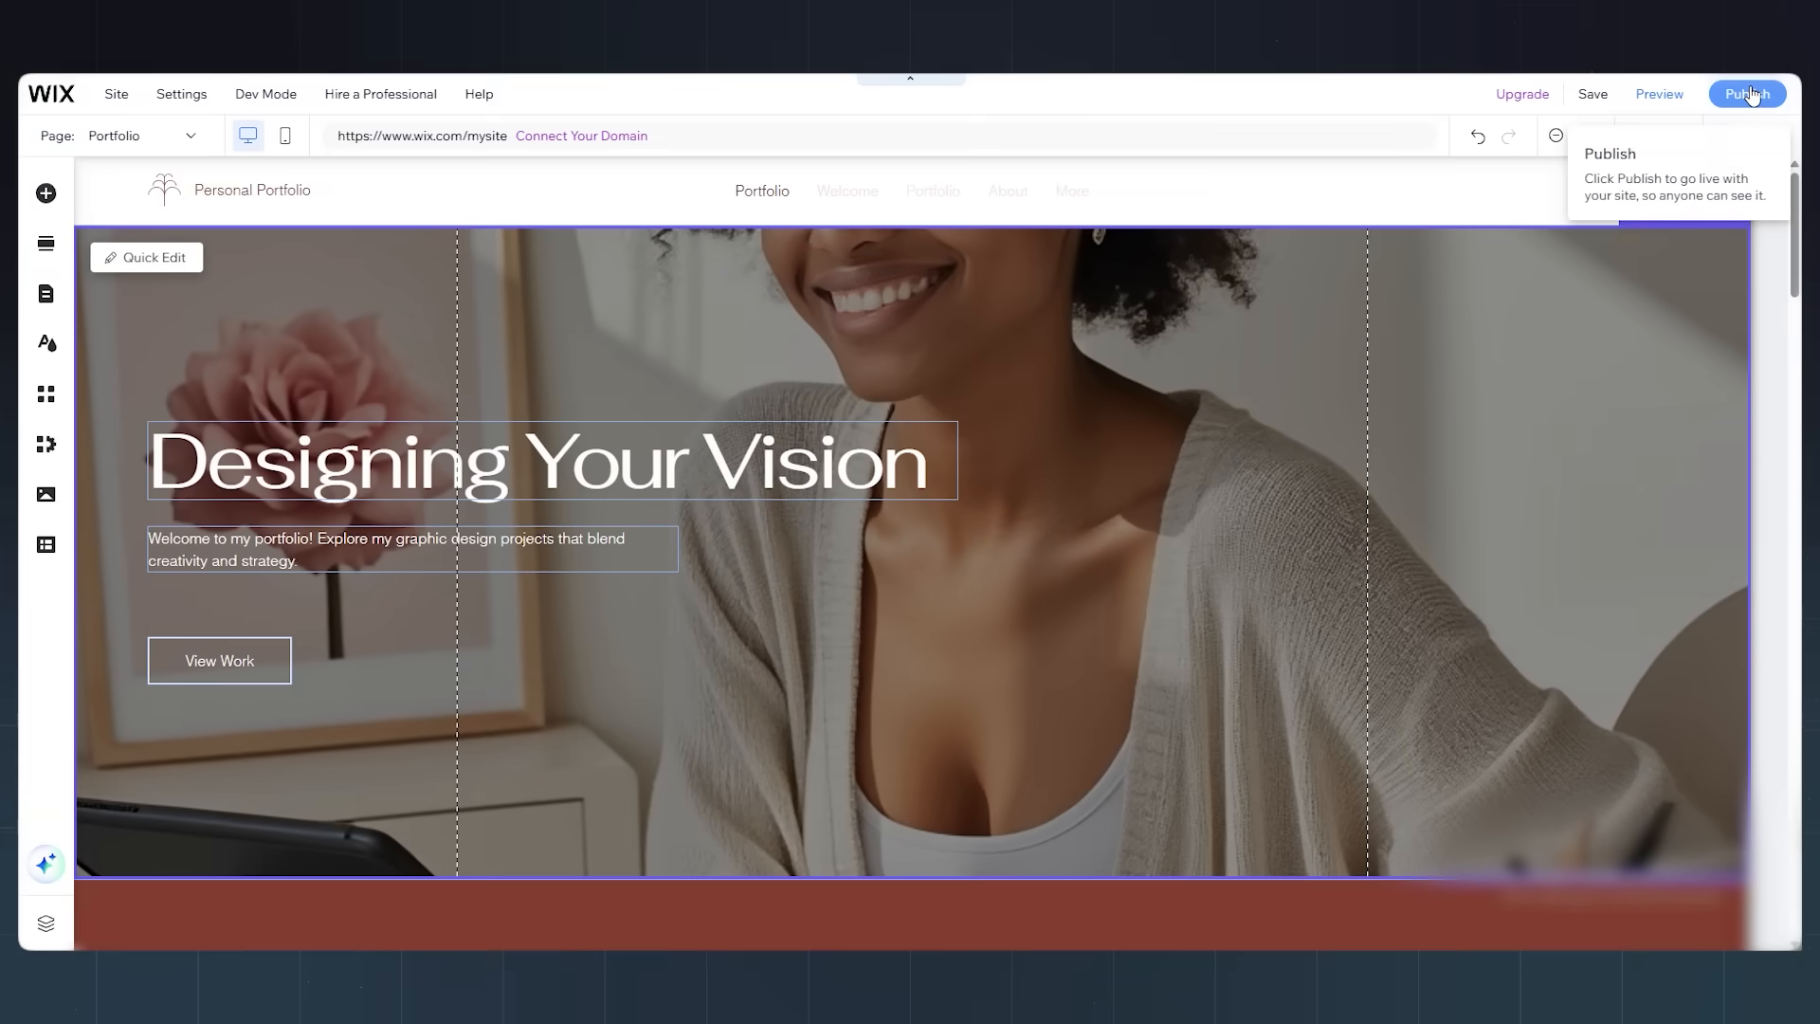
# Publish the portfolio site so its Designing Your Vision page is live for visitors.
pyautogui.click(1748, 93)
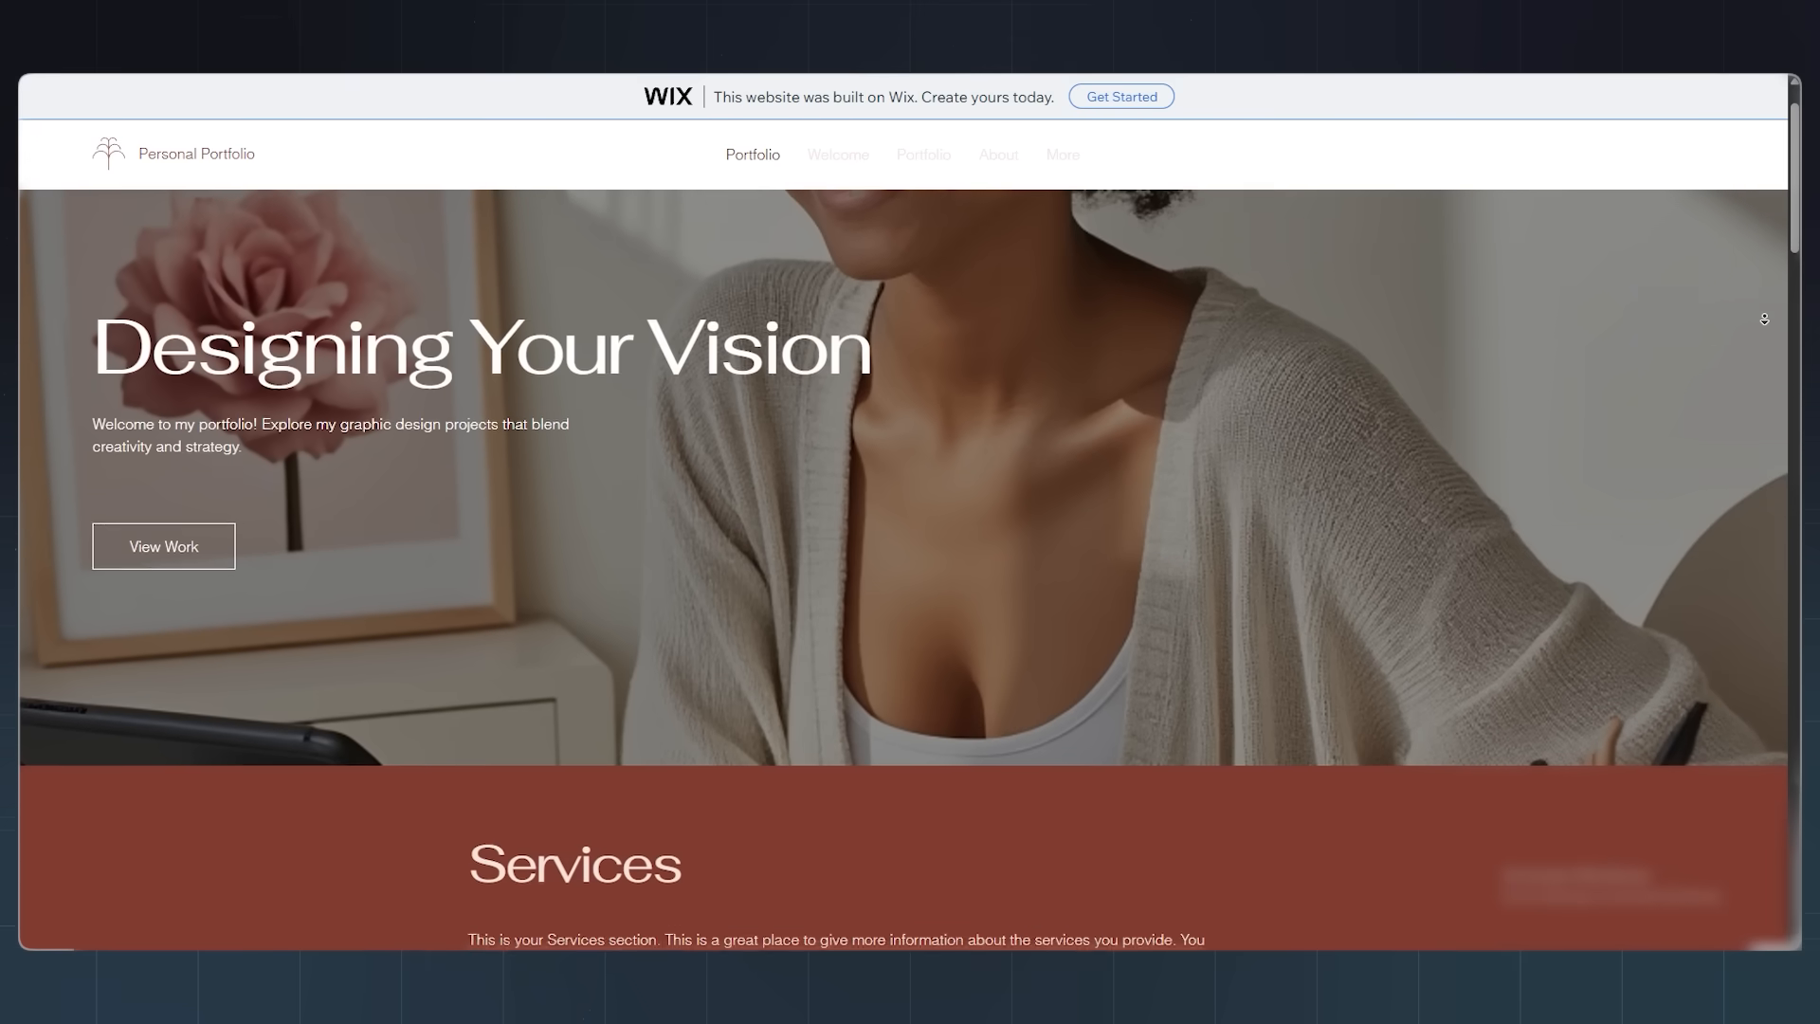
# Scroll through the live portfolio site from the hero down through its sections.
pyautogui.scroll(-3)
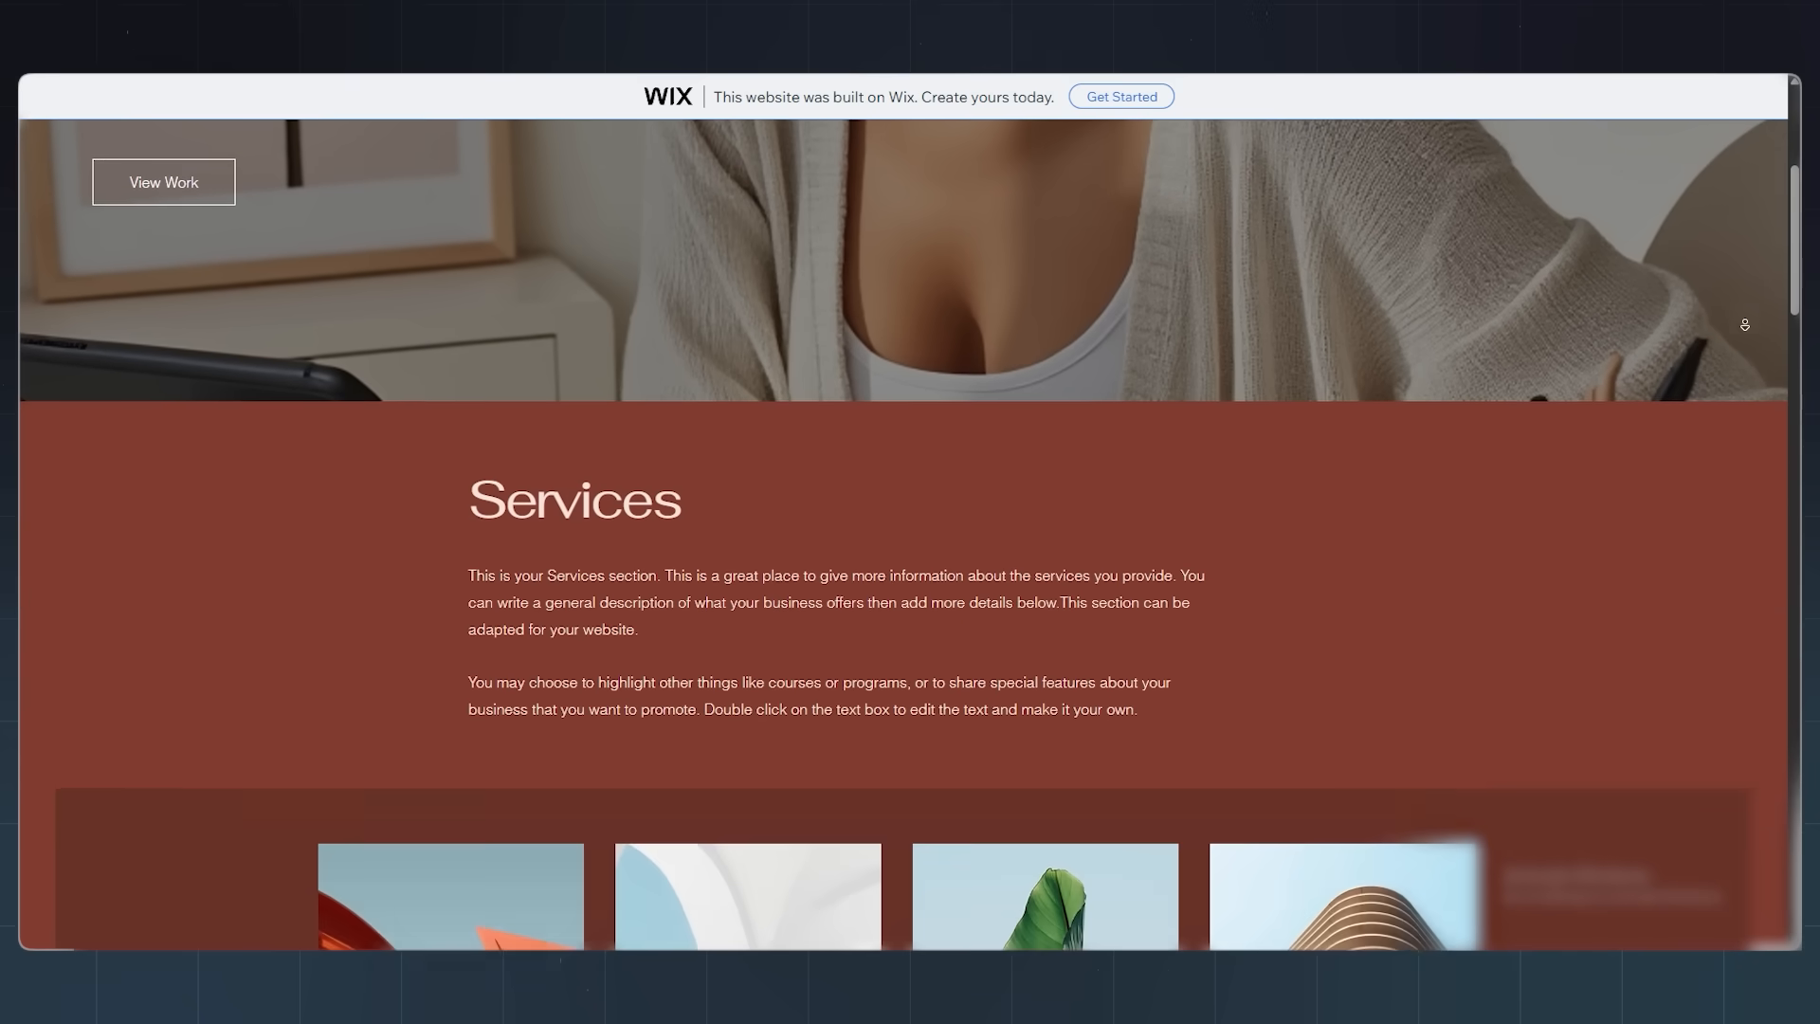
pyautogui.scroll(-3)
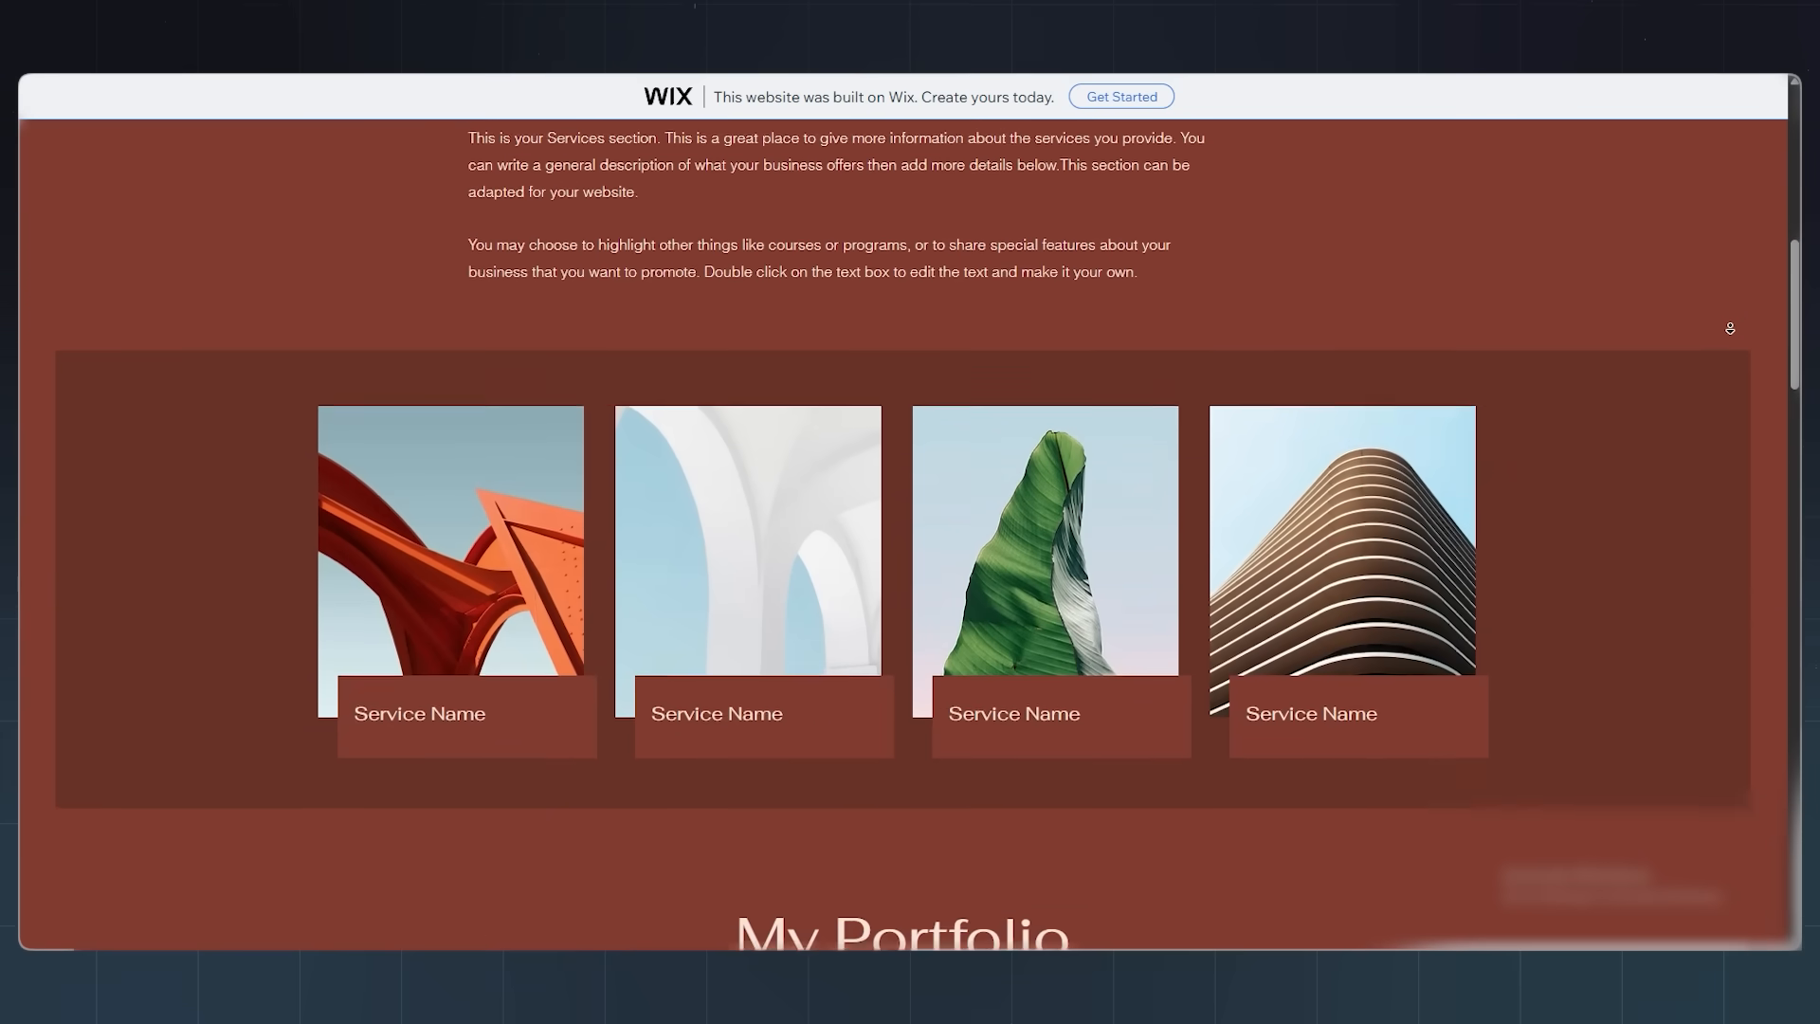
pyautogui.scroll(-3)
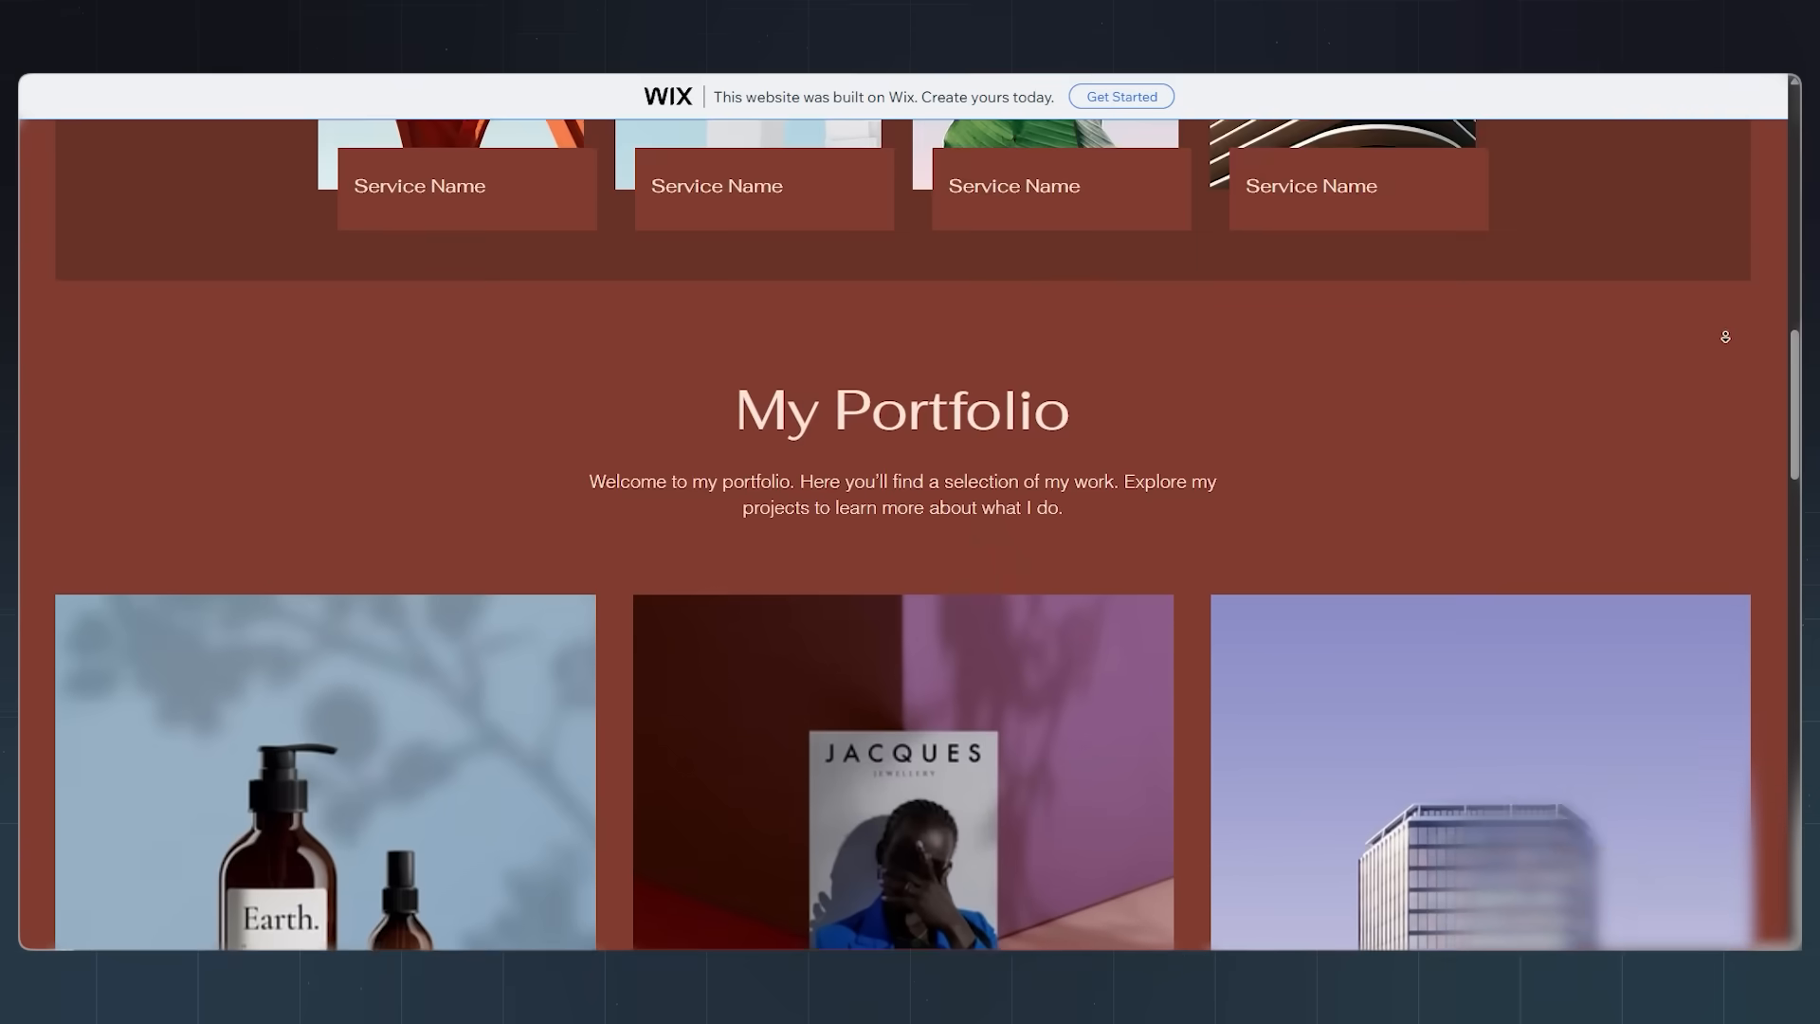
pyautogui.scroll(-3)
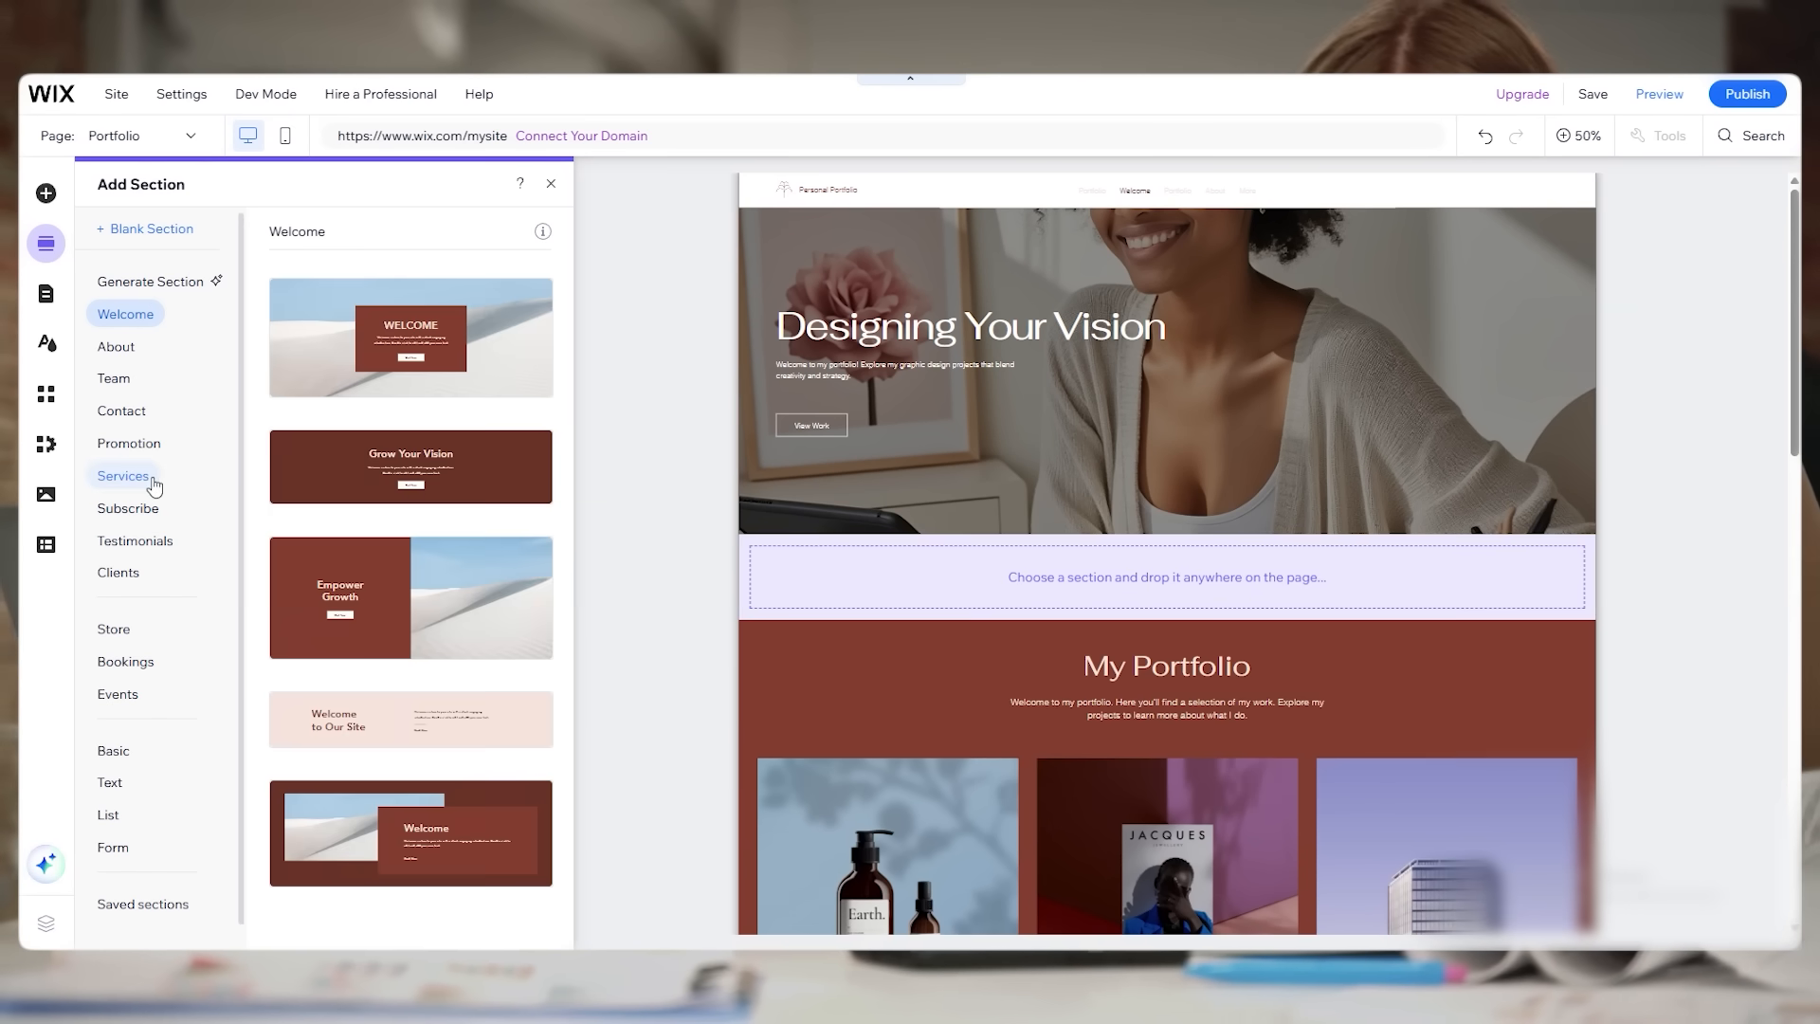
# Browse the Services section designs, then publish the site and dismiss the Congratulations dialog.
pyautogui.click(121, 476)
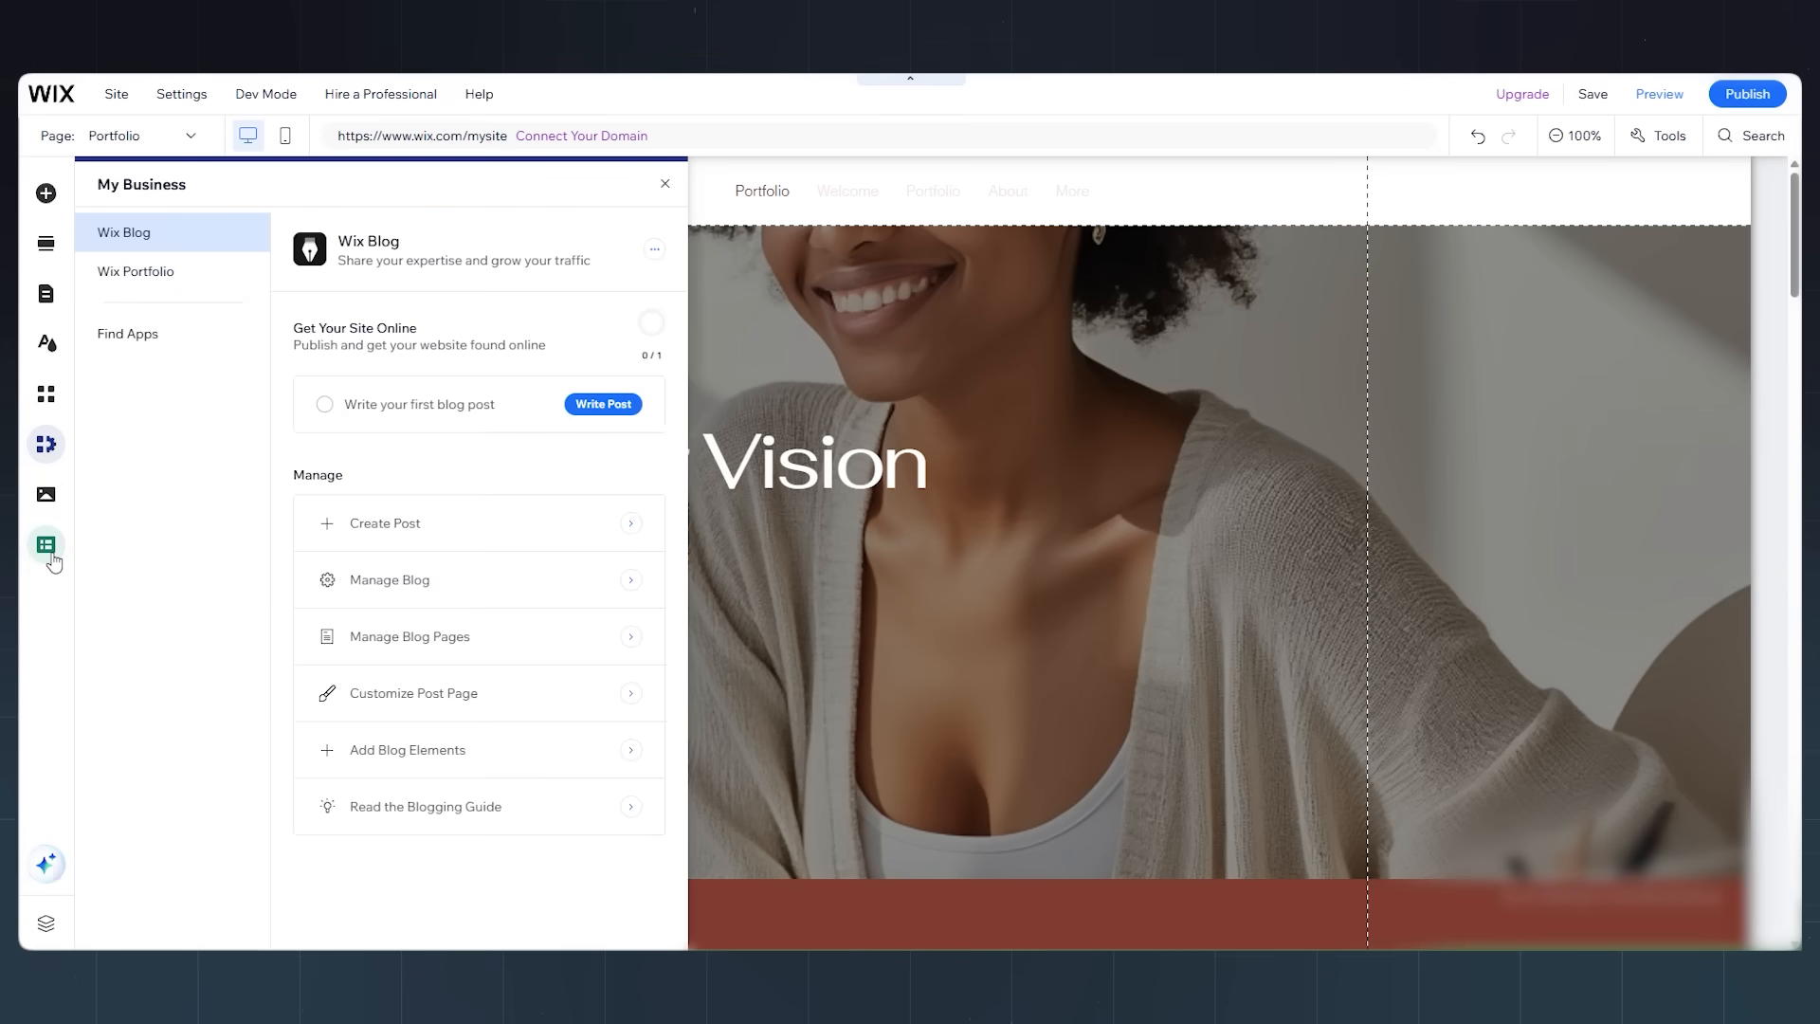
pyautogui.click(1748, 95)
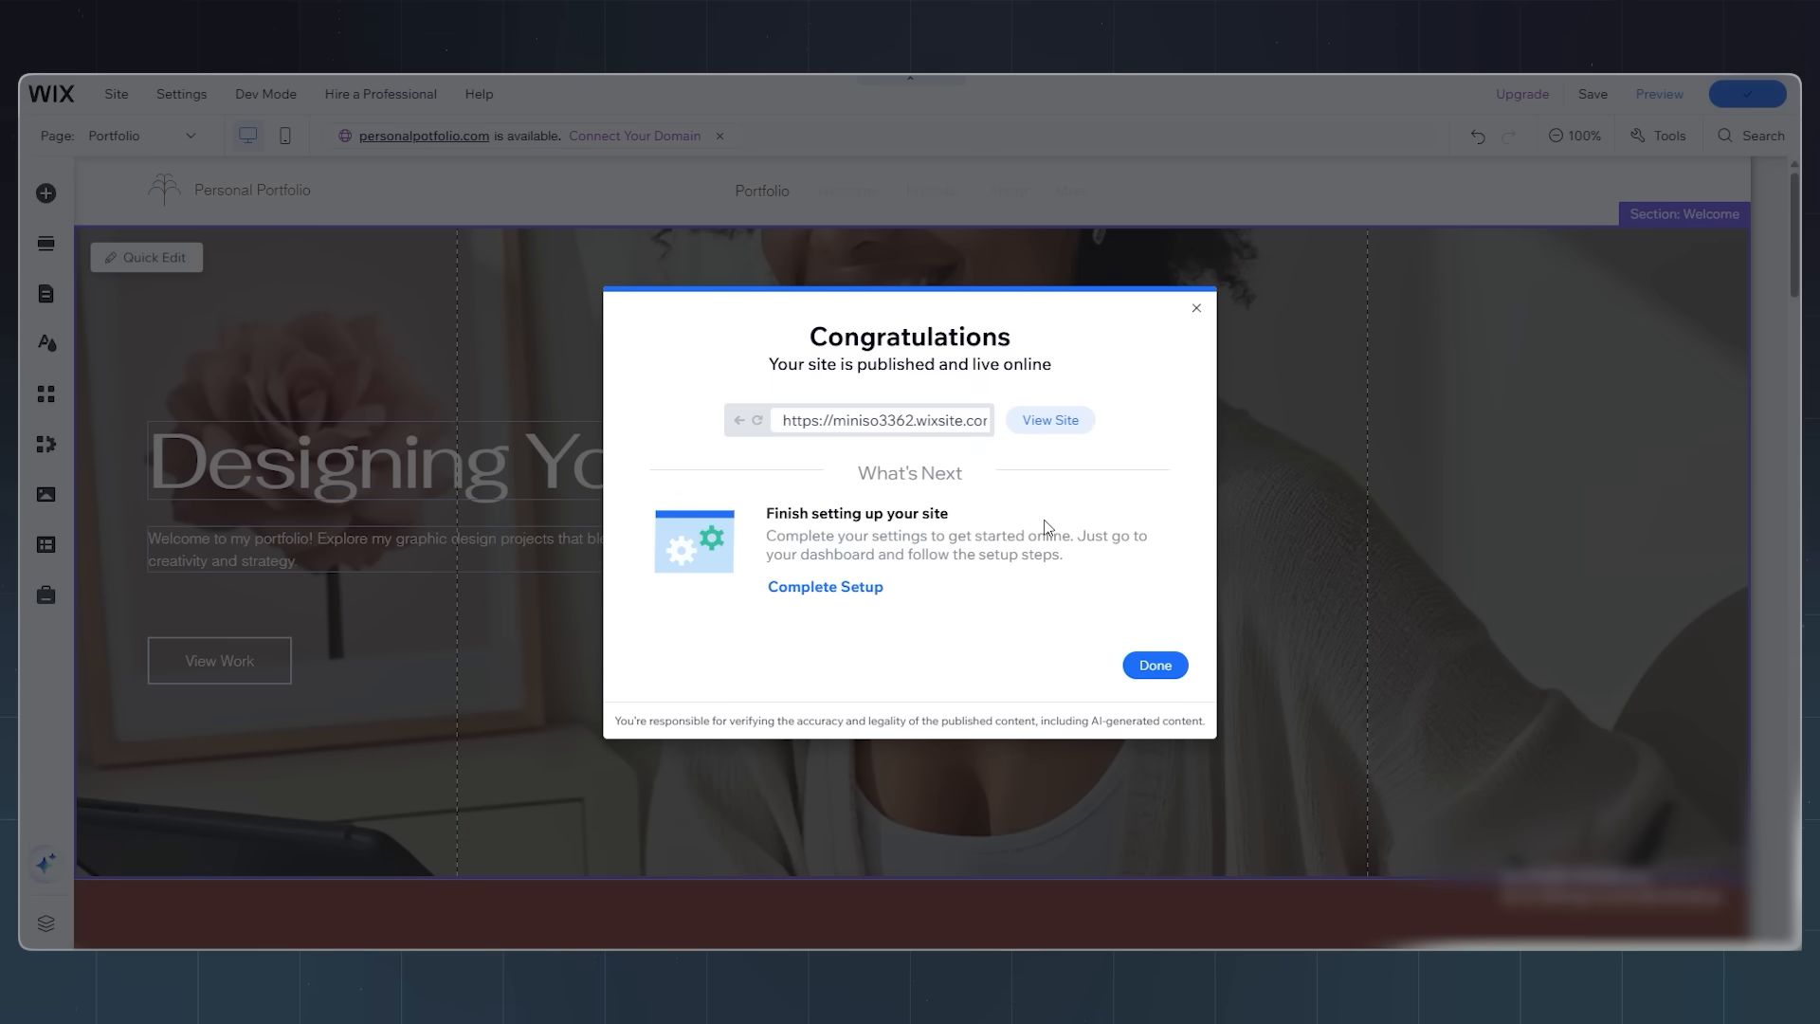
pyautogui.click(1155, 665)
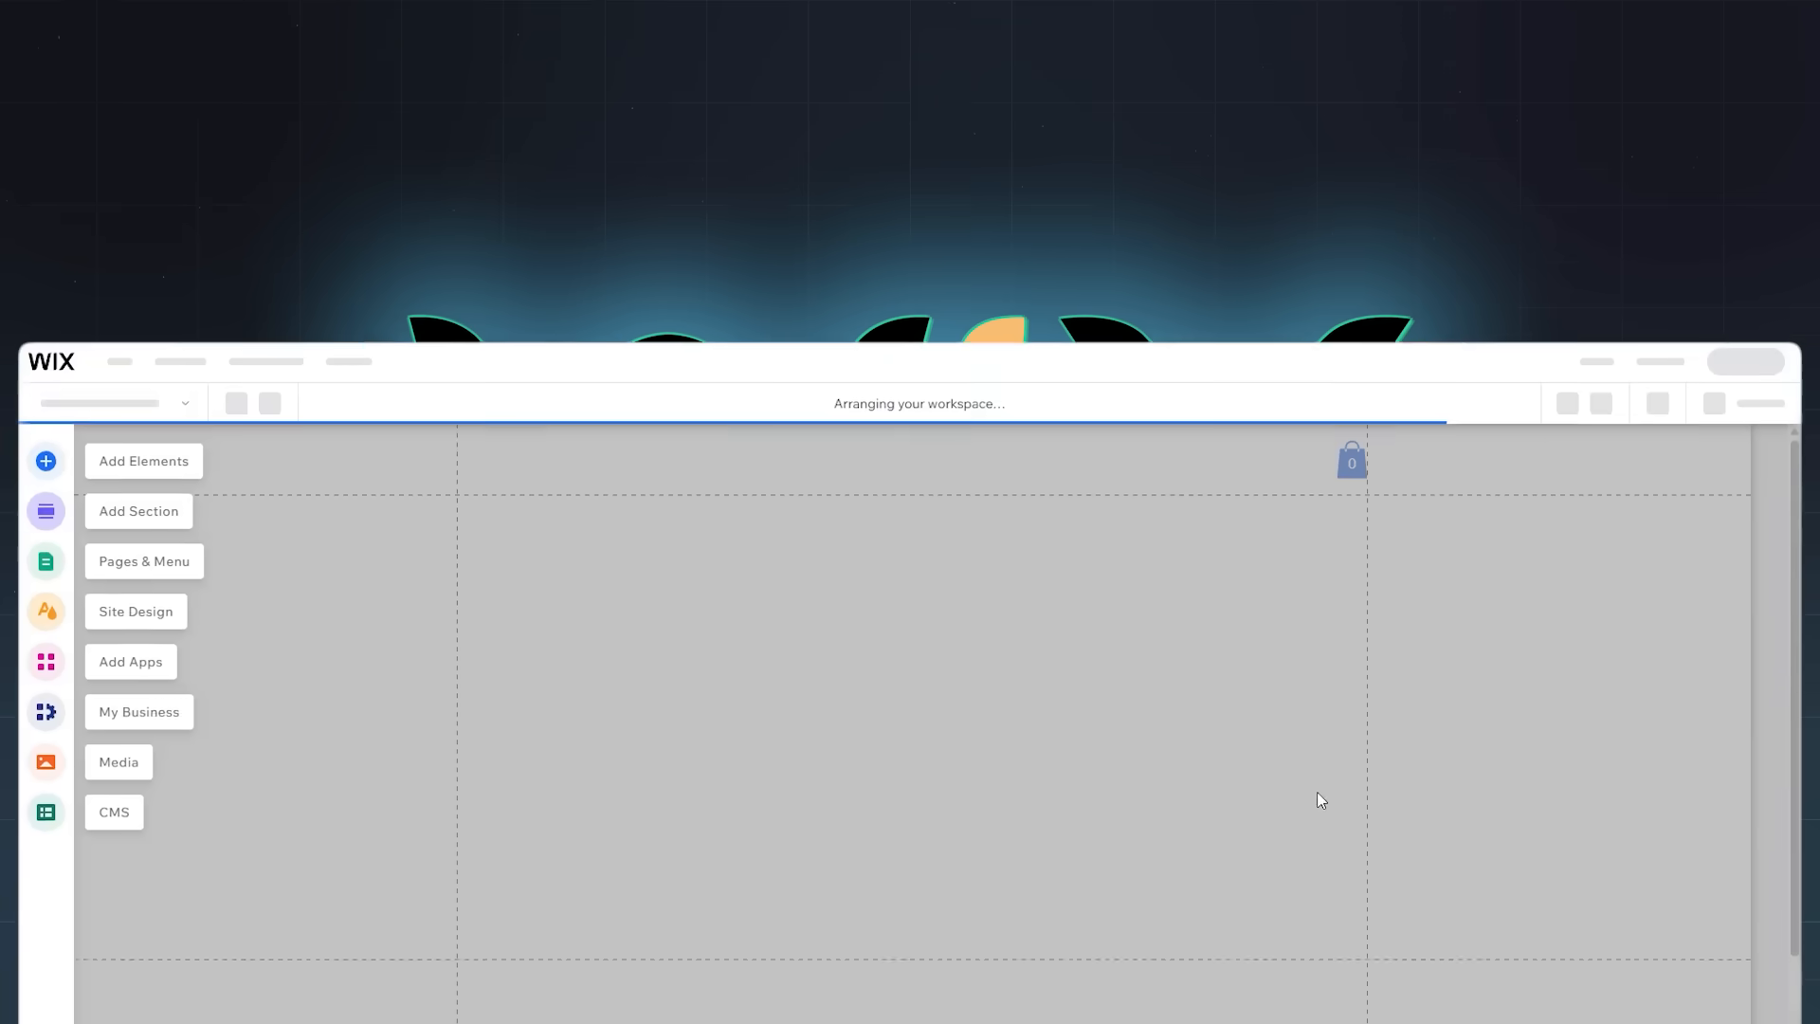